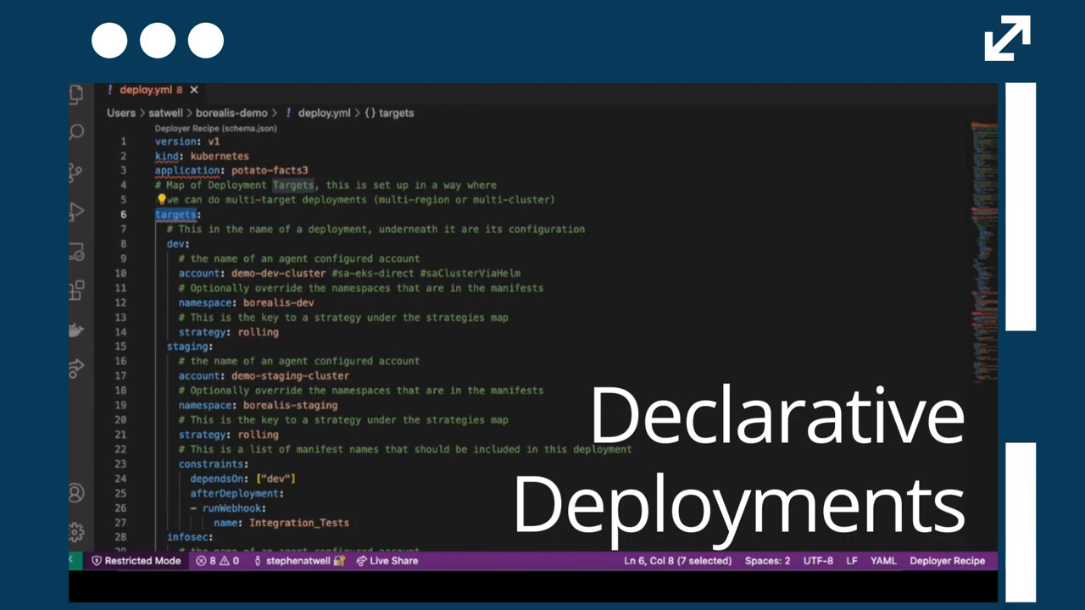
Approve the waiting production environment in the potato-facts deployment and confirm with Yes.
scroll("down", 3)
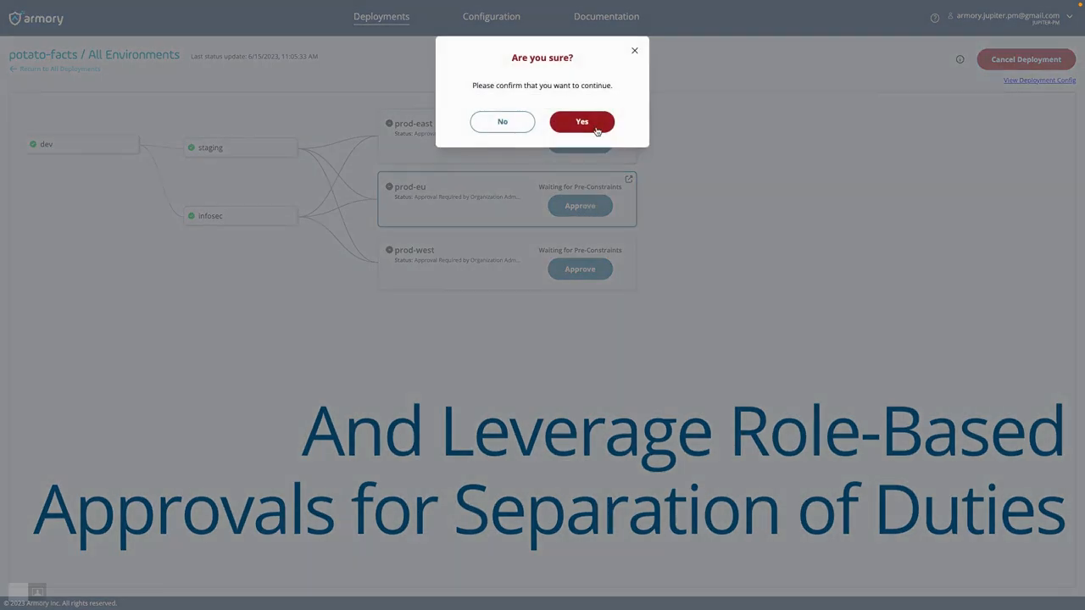
left_click(581, 122)
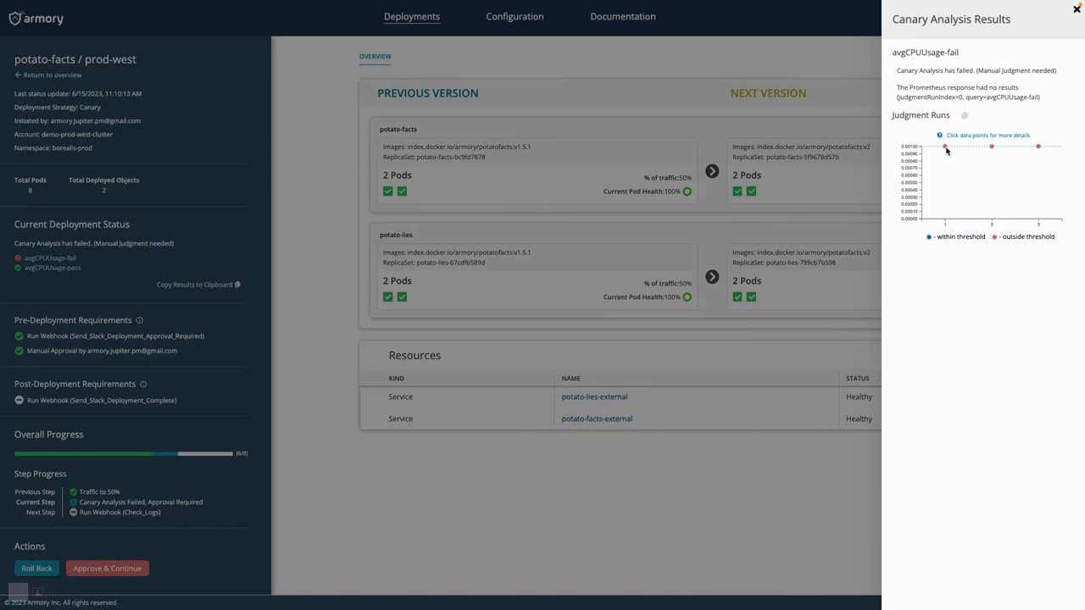
Show Run #1 details for the failed avgCPUUsage-fail canary judgment on prod-west.
left_click(946, 146)
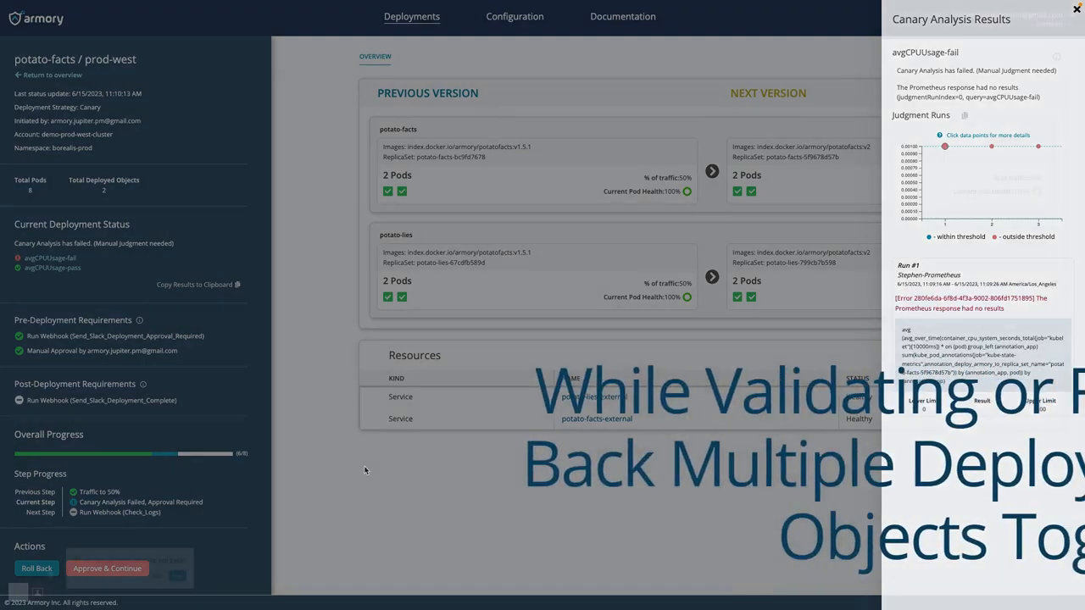
left_click(37, 568)
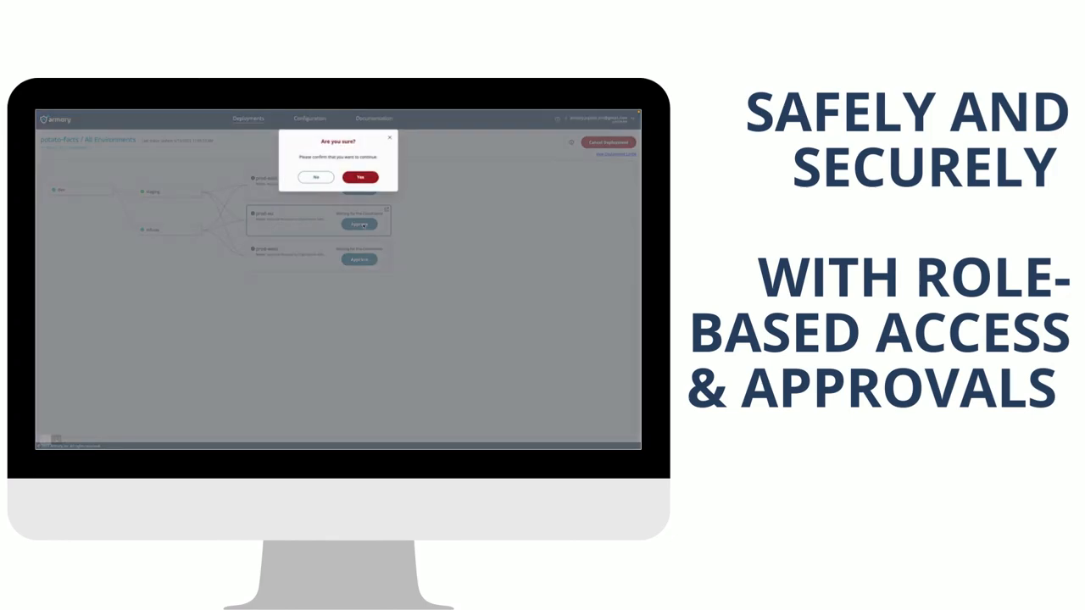
Confirm the approval, then choose Prometheus as the new metrics source integration type.
left_click(360, 178)
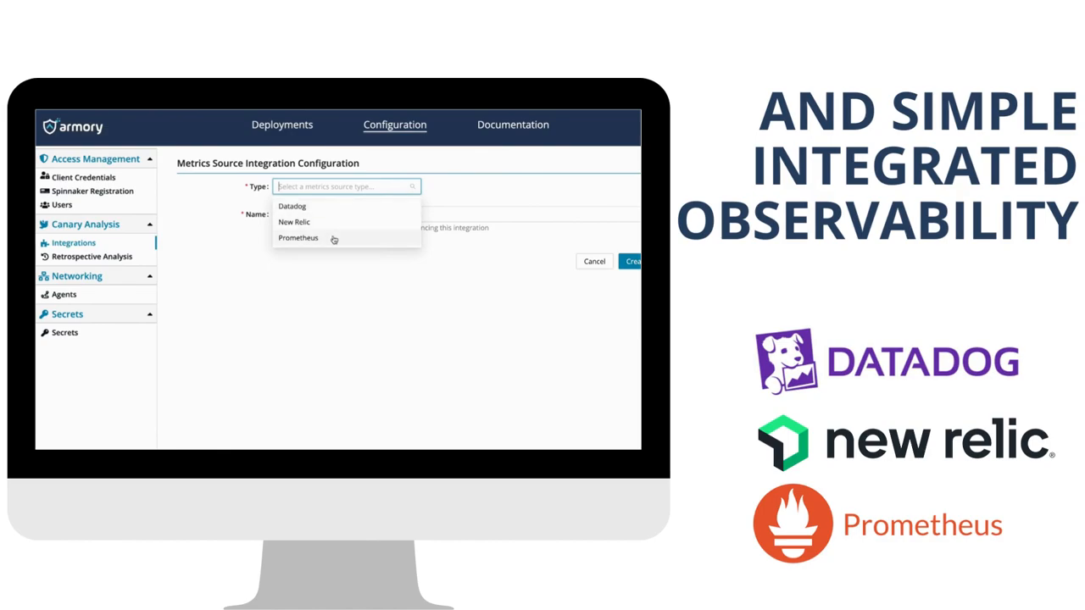
left_click(299, 238)
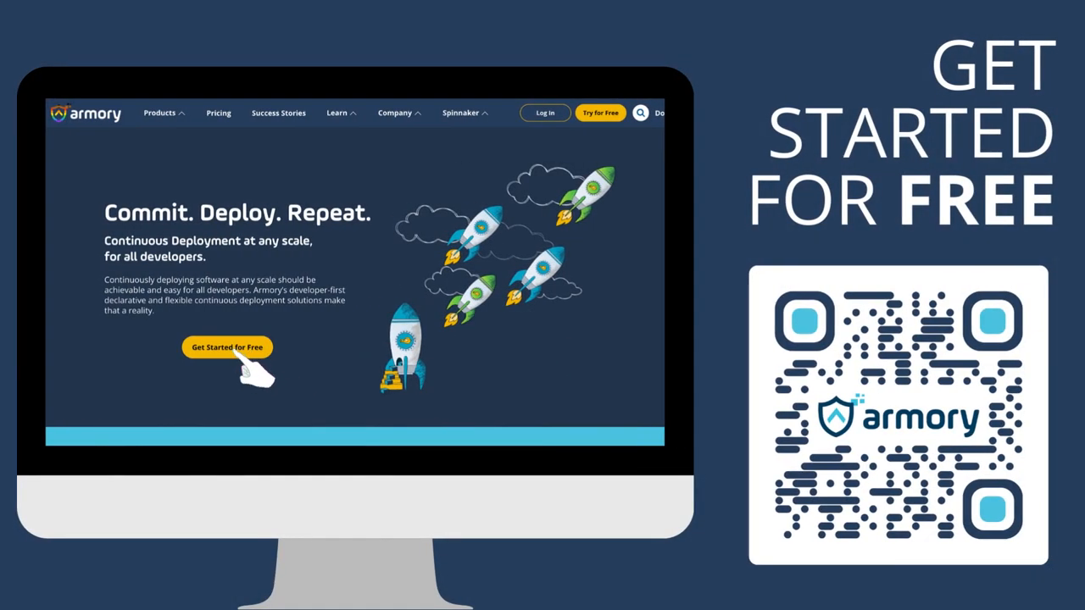
mouse_move(263, 381)
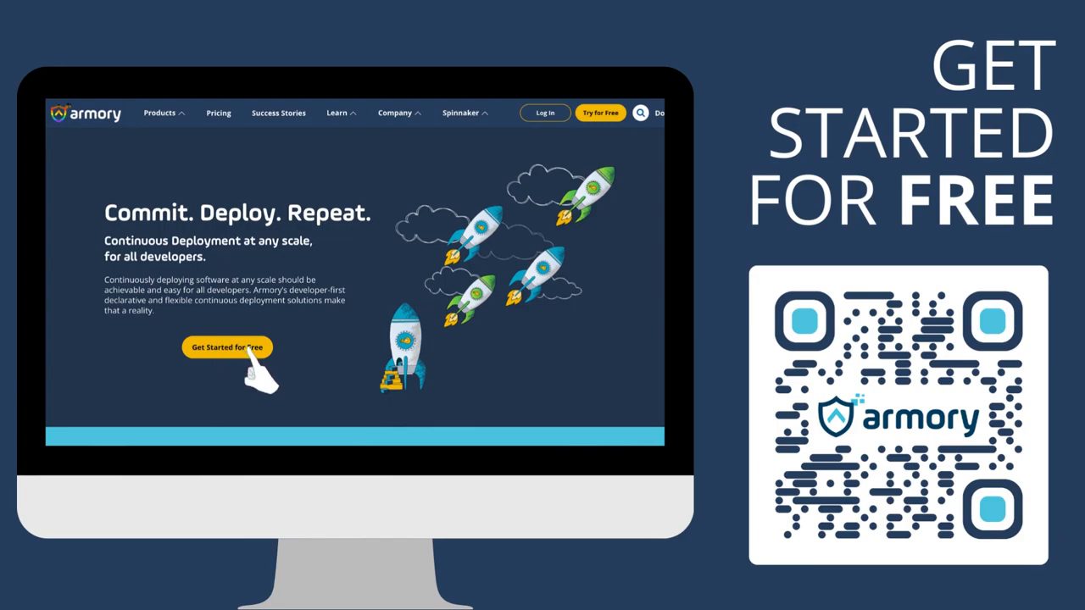